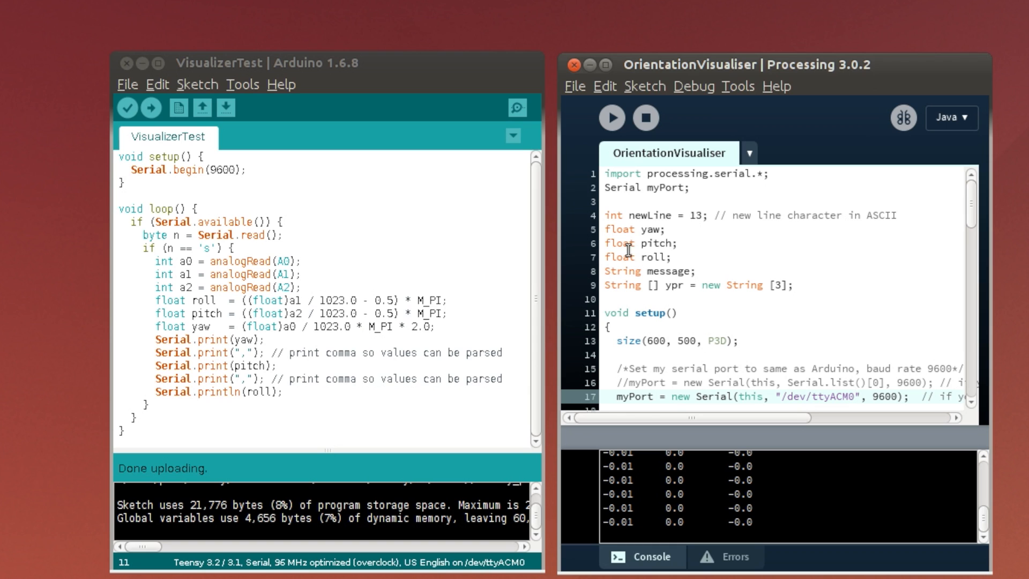
# Run the OrientationVisualiser sketch and highlight the pitch, roll and yaw print statements in draw()
pyautogui.moveTo(151, 261); pyautogui.dragTo(305, 287)
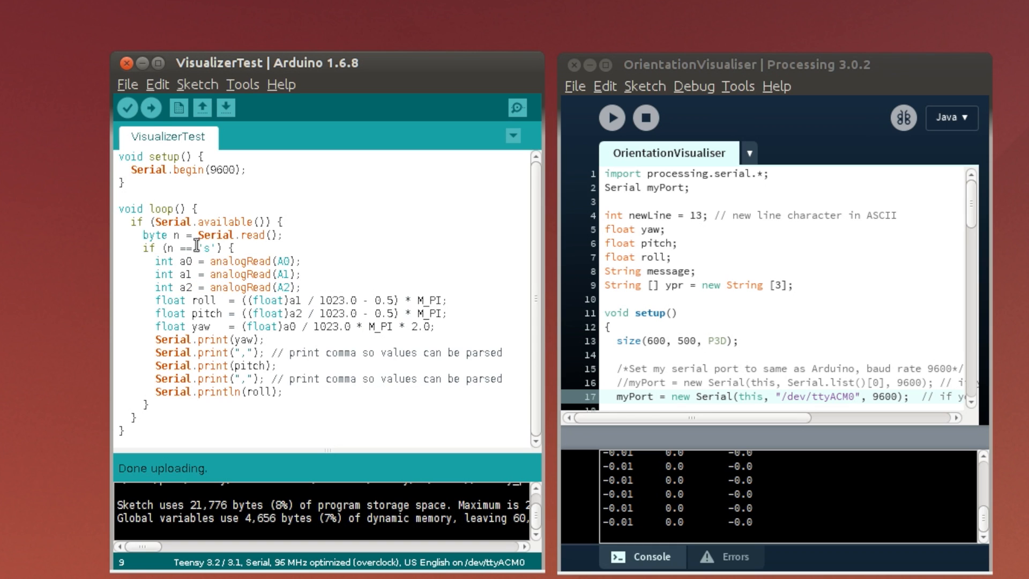
pyautogui.click(151, 108)
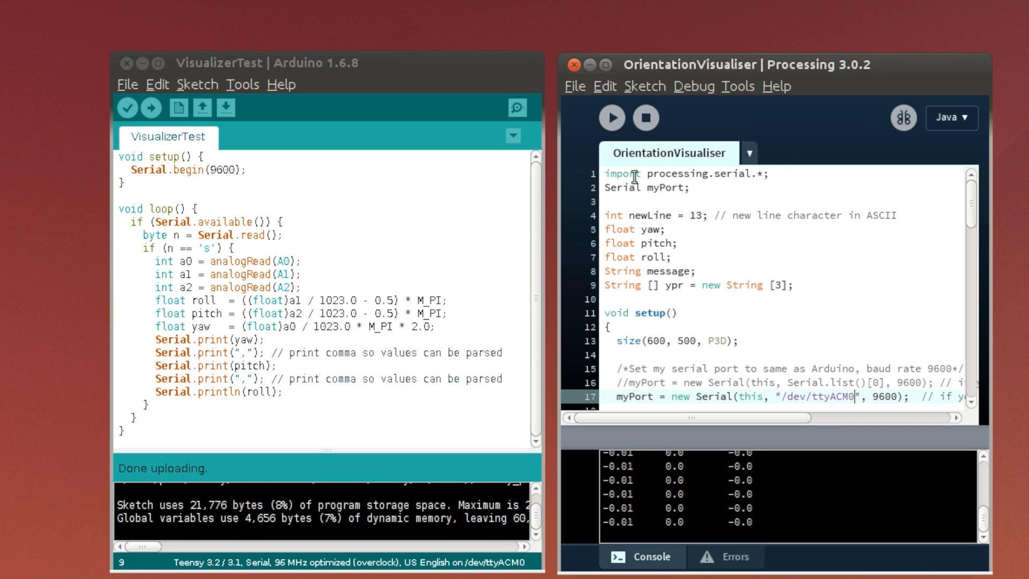
pyautogui.click(612, 117)
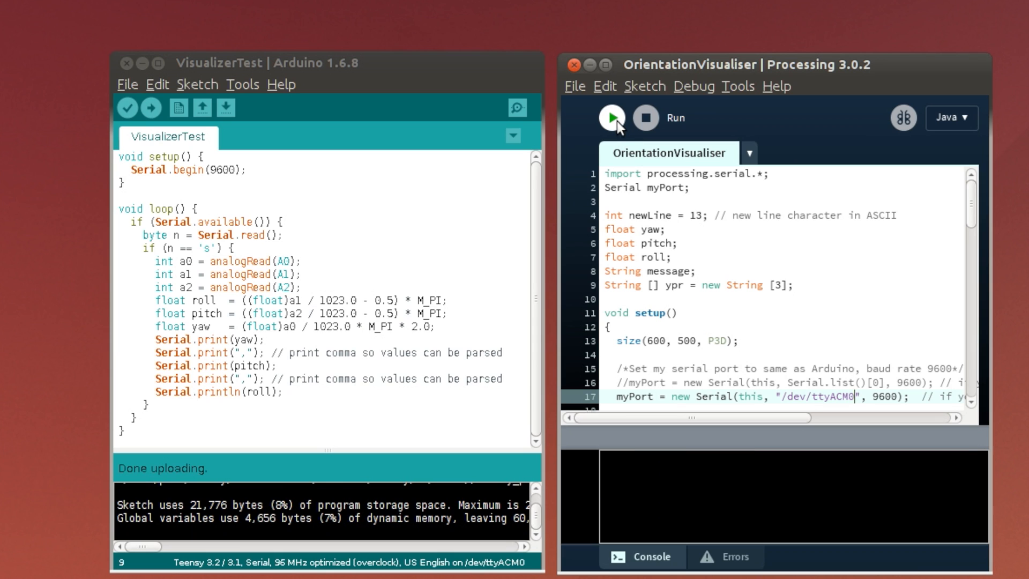
pyautogui.click(611, 117)
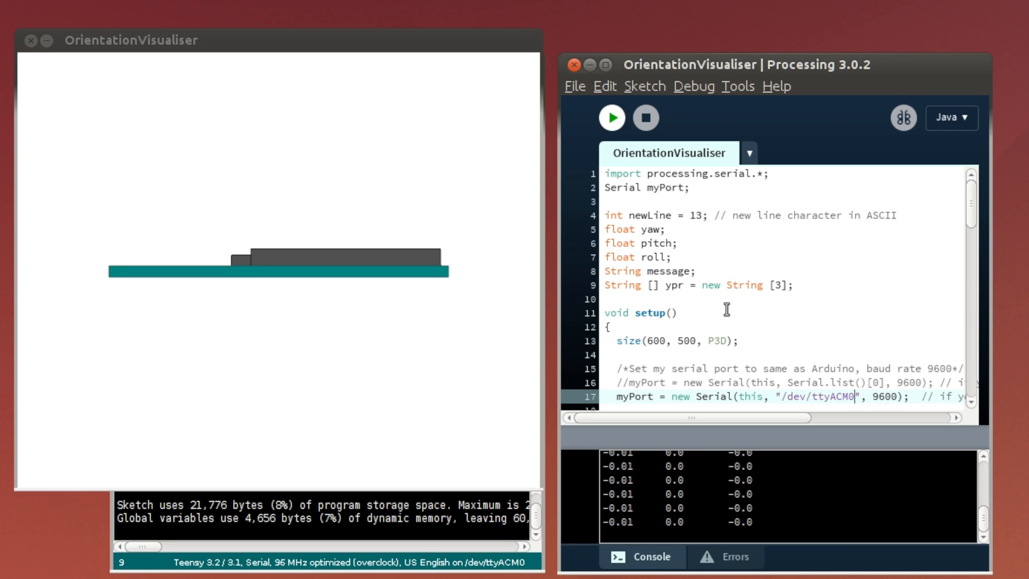
pyautogui.scroll(-3)
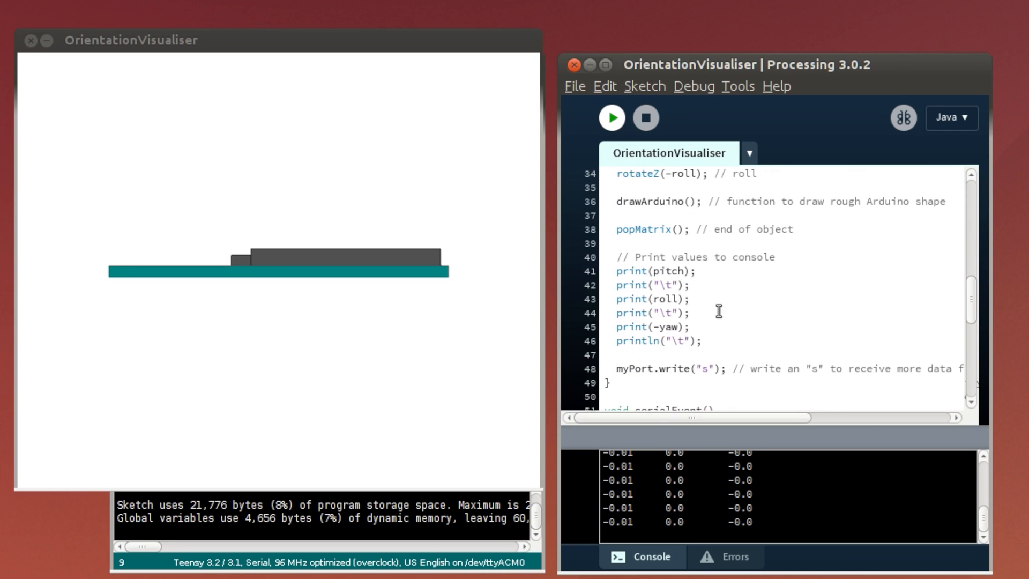
pyautogui.moveTo(617, 257); pyautogui.dragTo(702, 341)
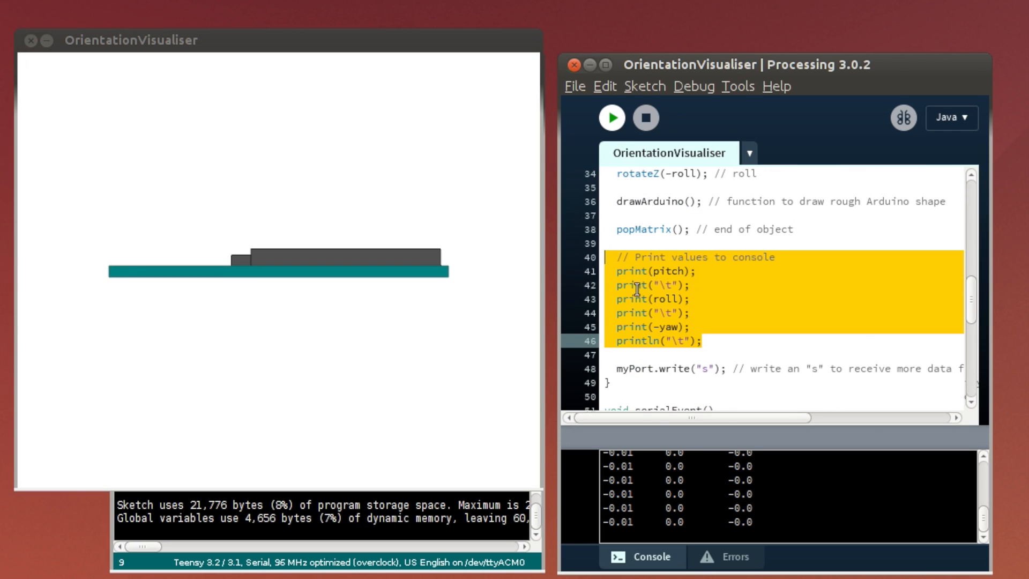
pyautogui.moveTo(748, 478)
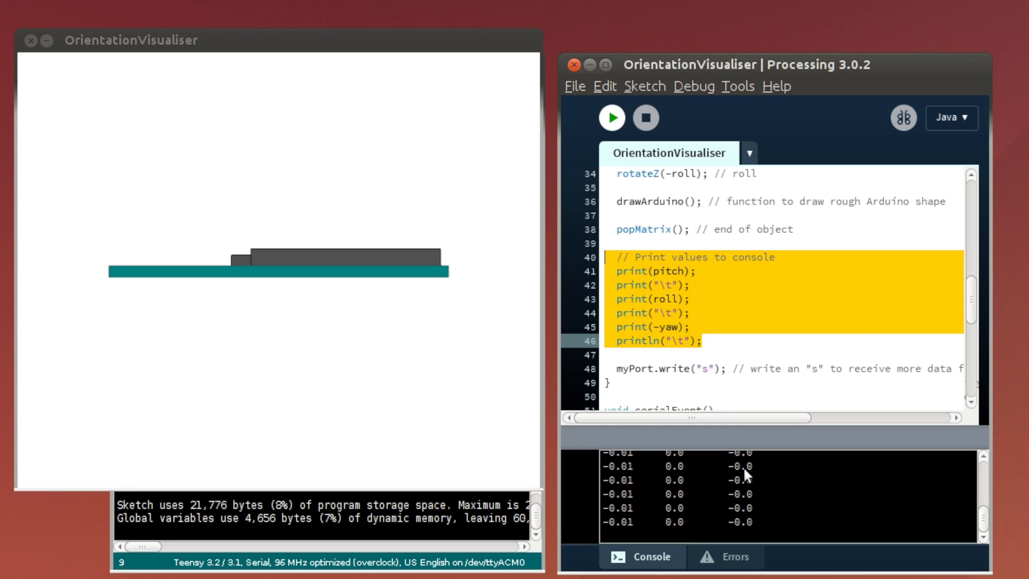
pyautogui.moveTo(750, 482)
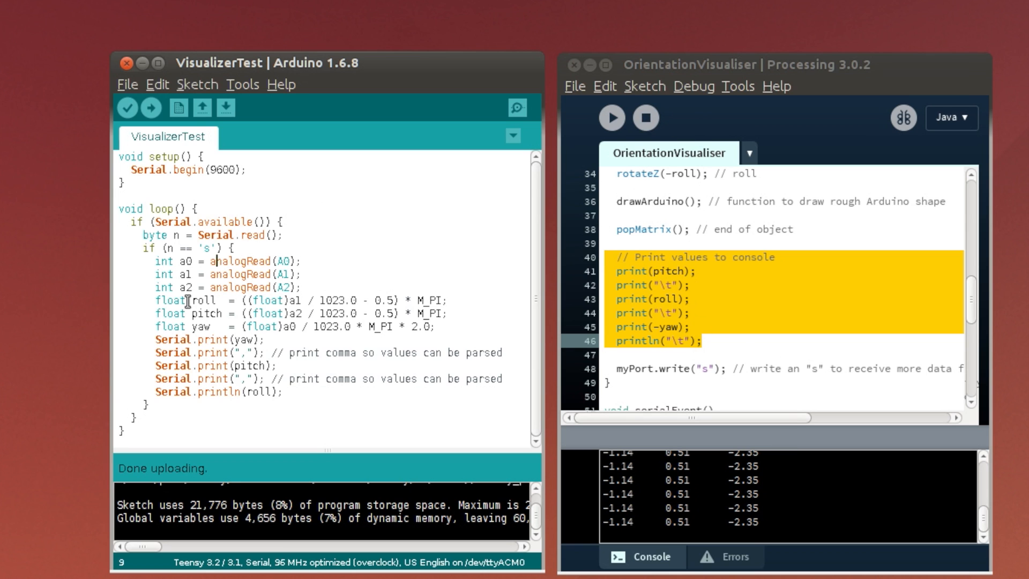
pyautogui.moveTo(237, 234); pyautogui.dragTo(121, 434)
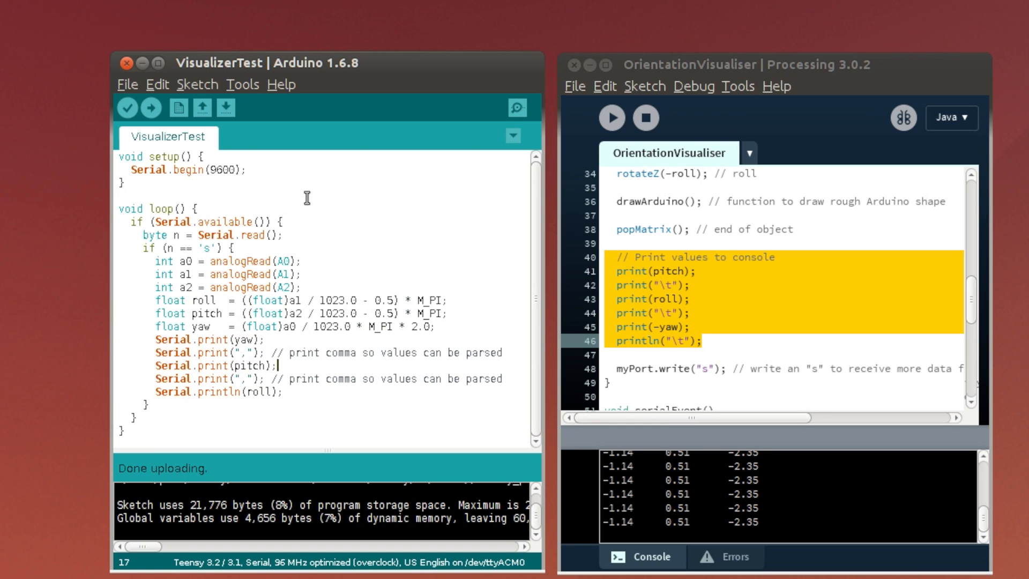
pyautogui.moveTo(170, 235)
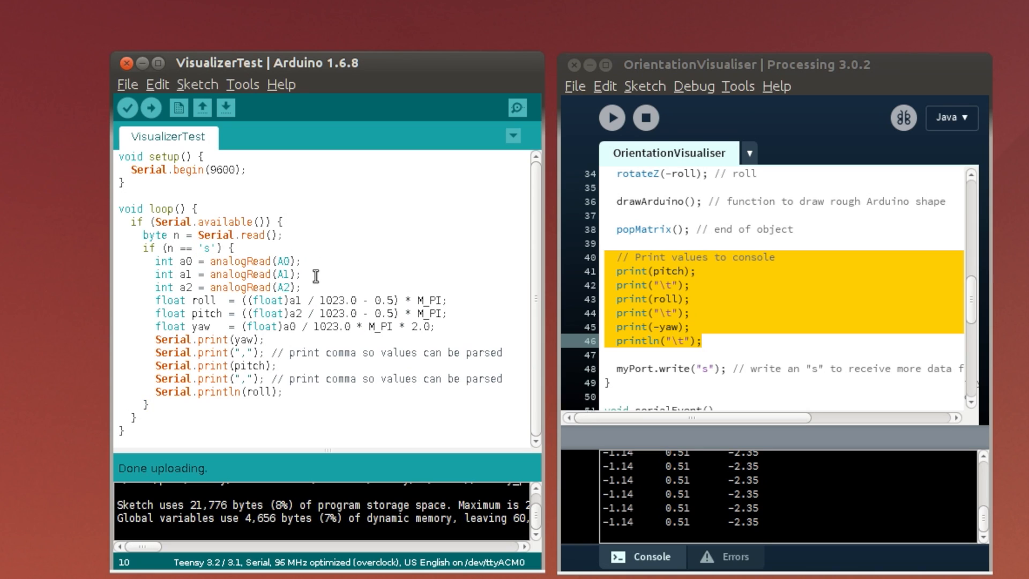
pyautogui.moveTo(283, 274)
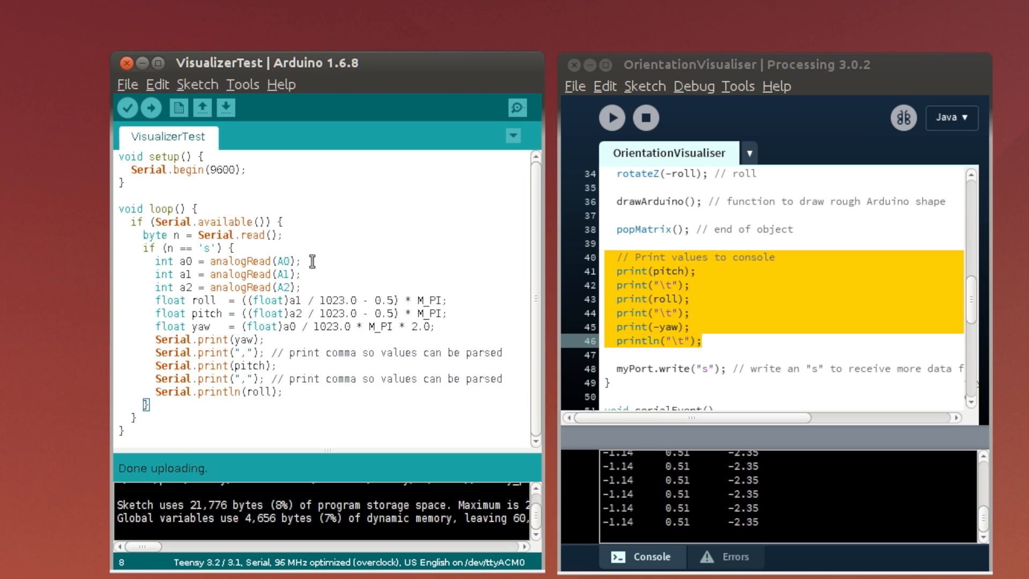
pyautogui.click(685, 271)
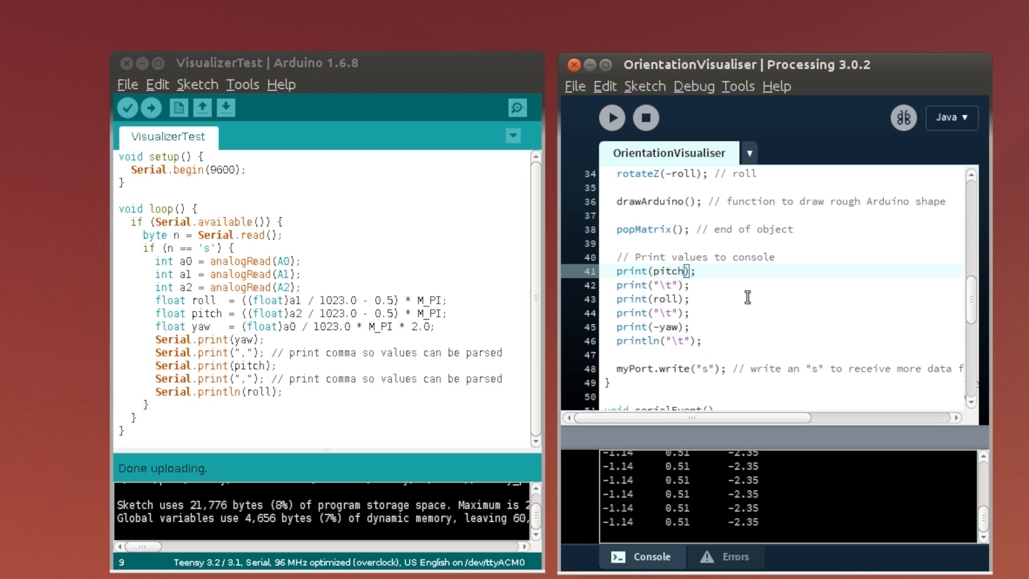
pyautogui.moveTo(691, 377)
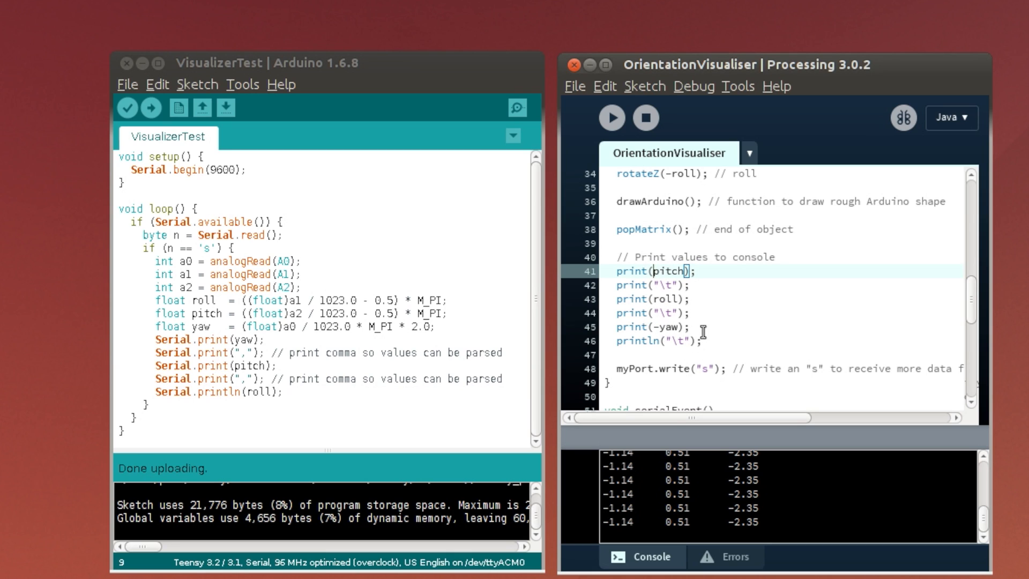
pyautogui.moveTo(693, 258)
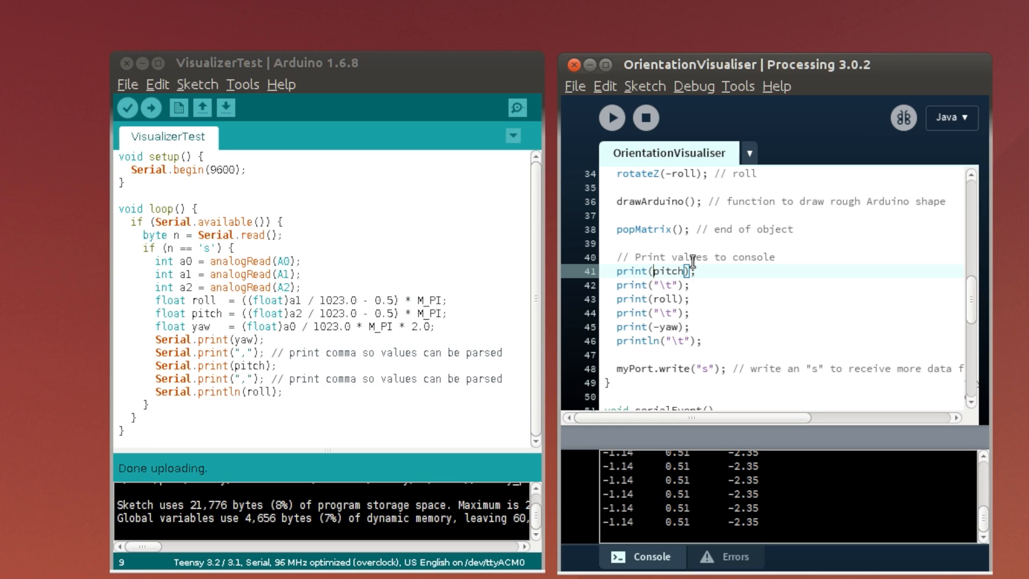